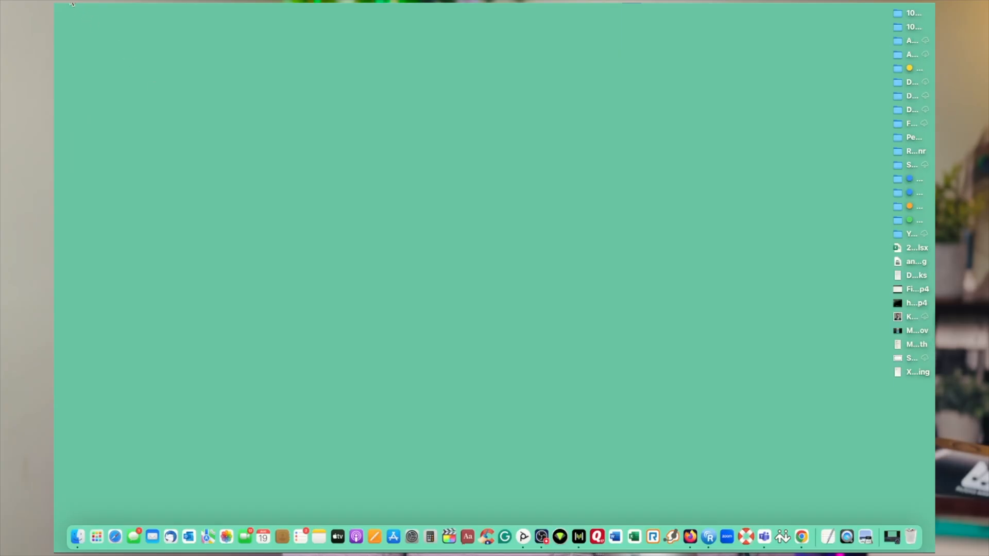
- Launch System Settings via the Apple menu and reach General > Login Items & Extensions
click(69, 5)
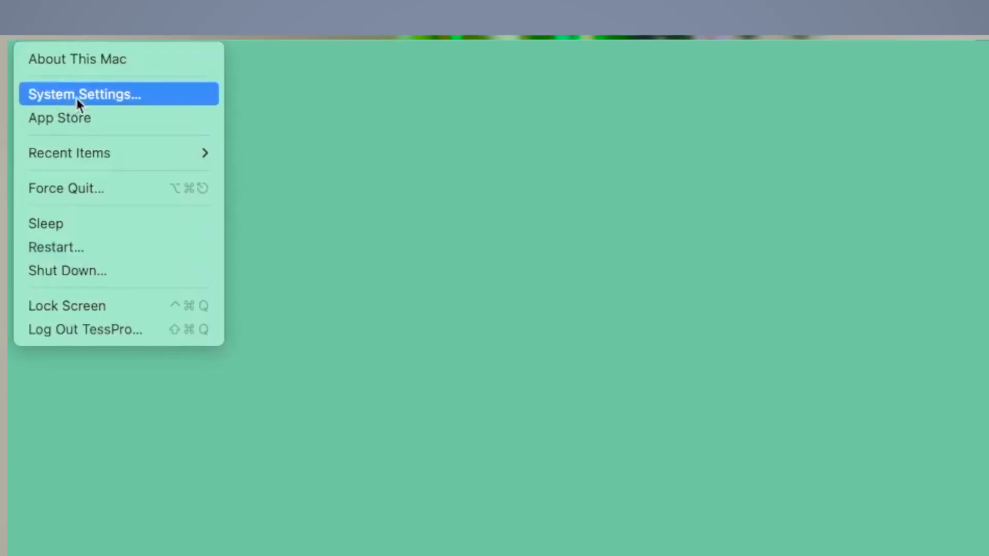
click(84, 94)
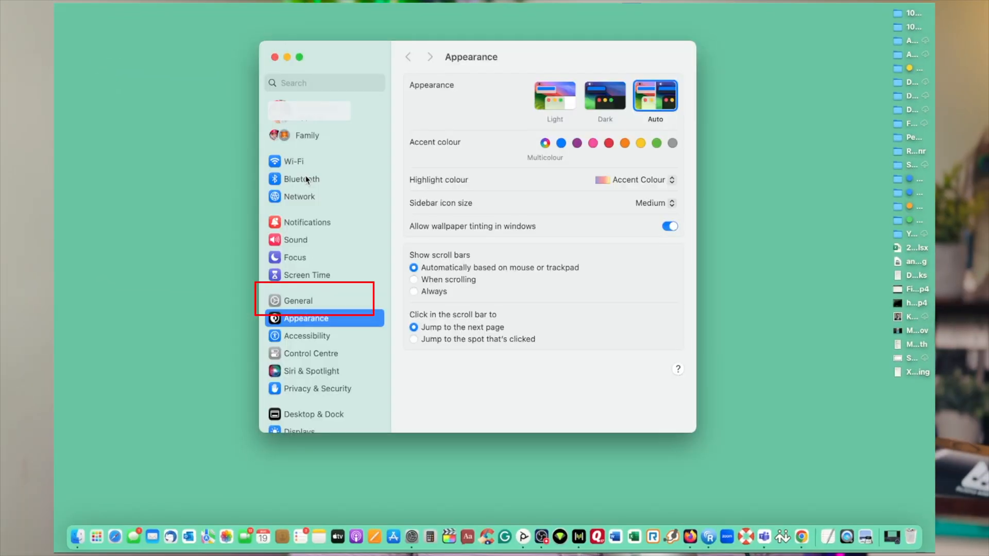
mouse_move(302, 300)
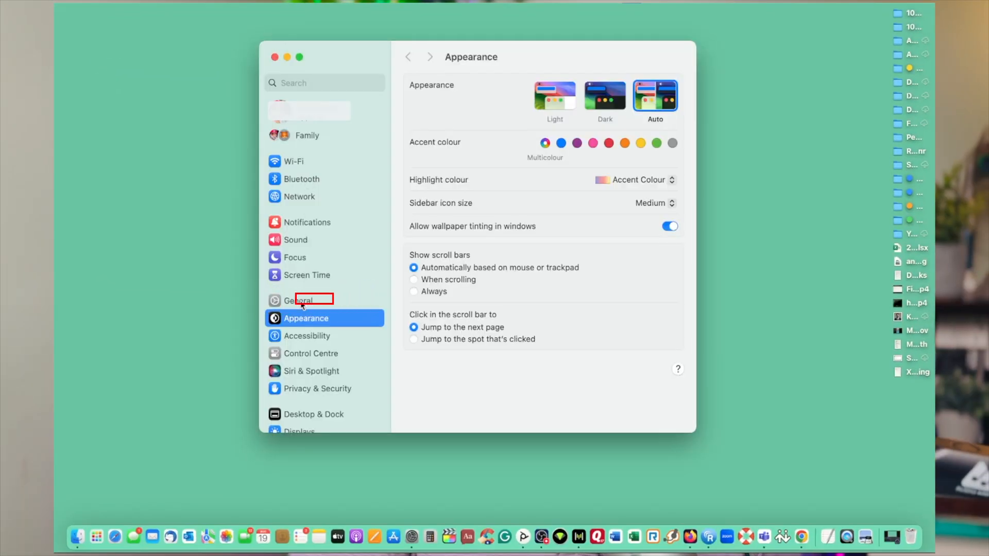
click(302, 300)
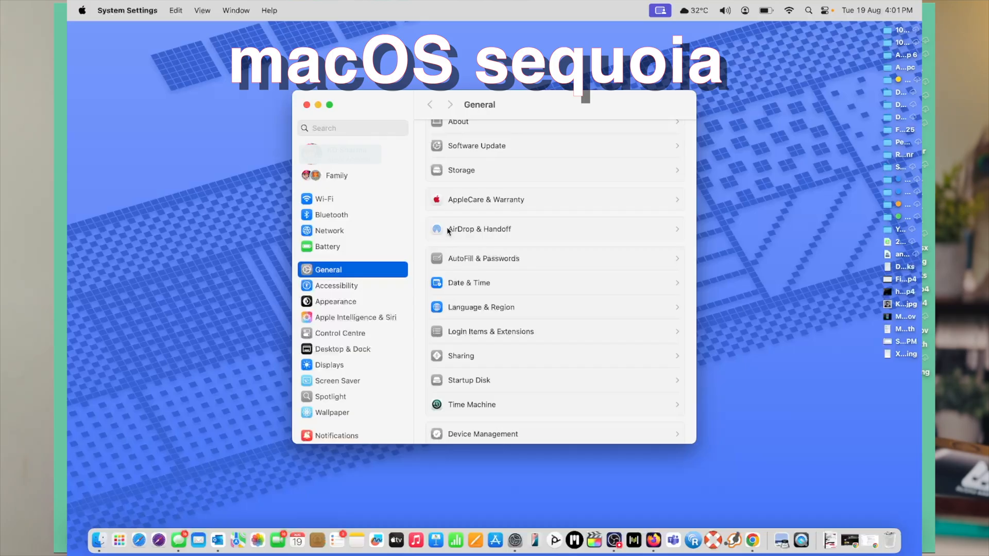
scroll(down, 3)
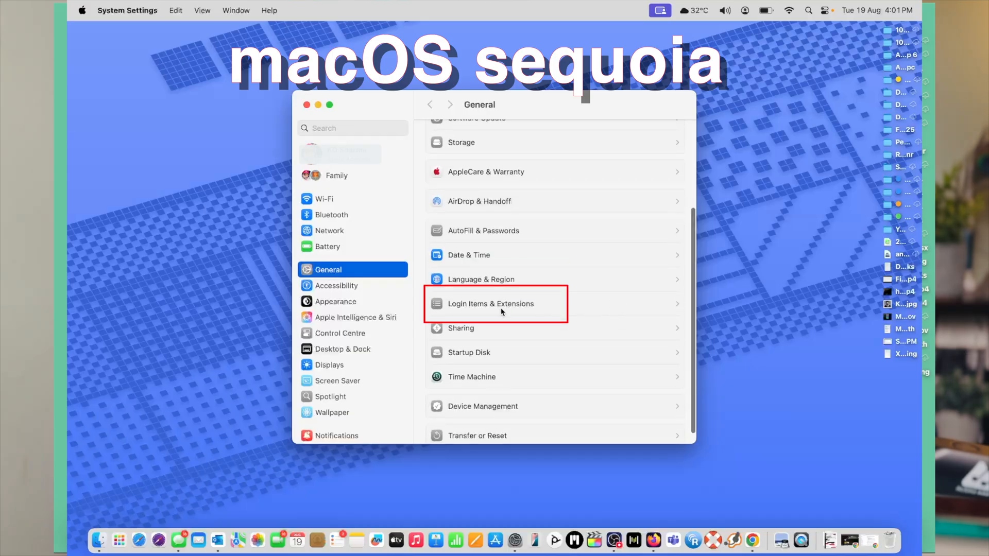
click(490, 303)
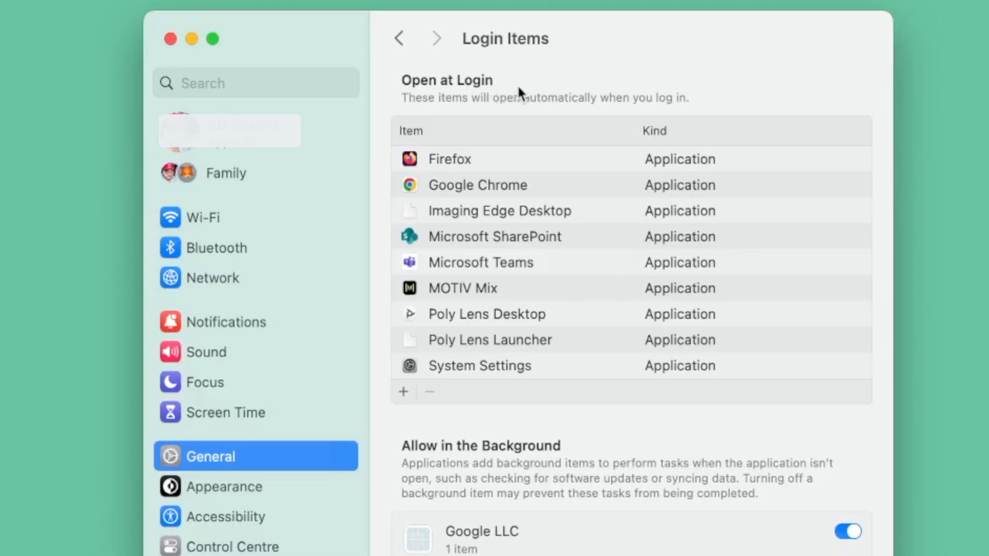
mouse_move(562, 329)
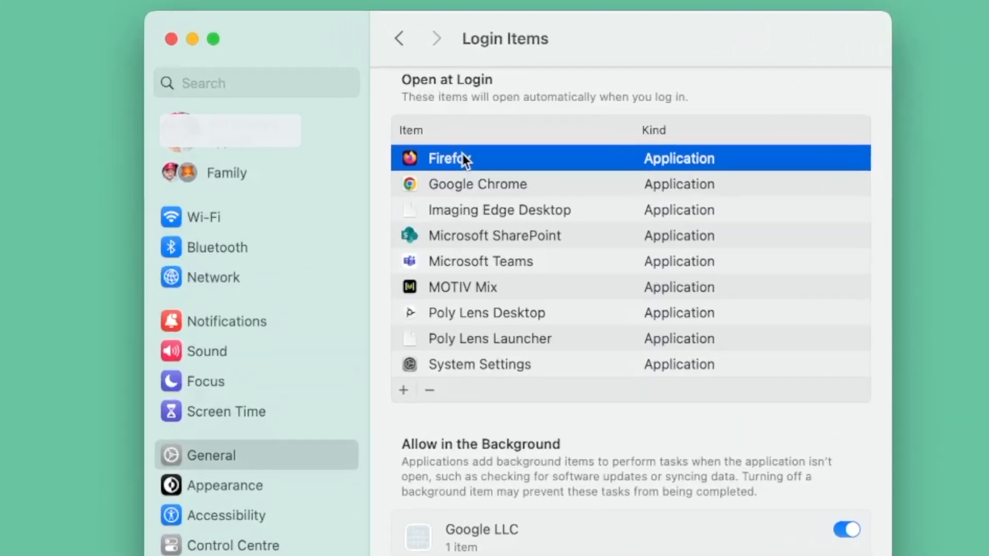
- Remove Google Chrome and Poly Lens Launcher so the Open at Login list is empty
click(477, 184)
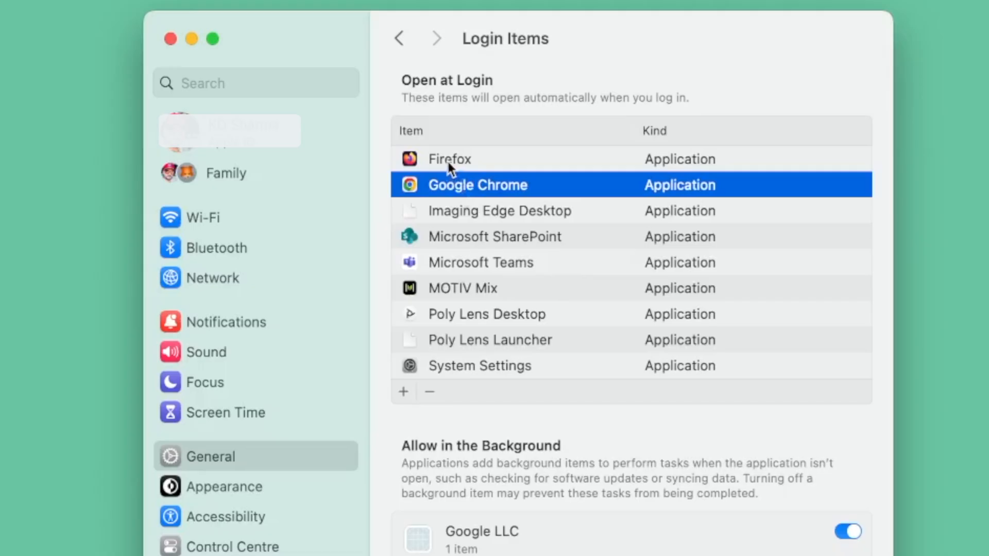
mouse_move(465, 193)
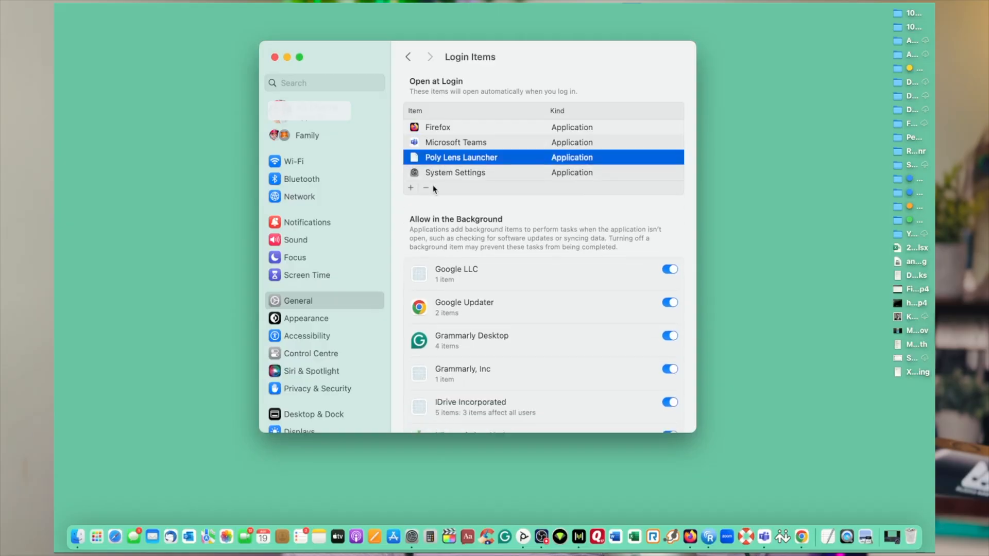
click(425, 188)
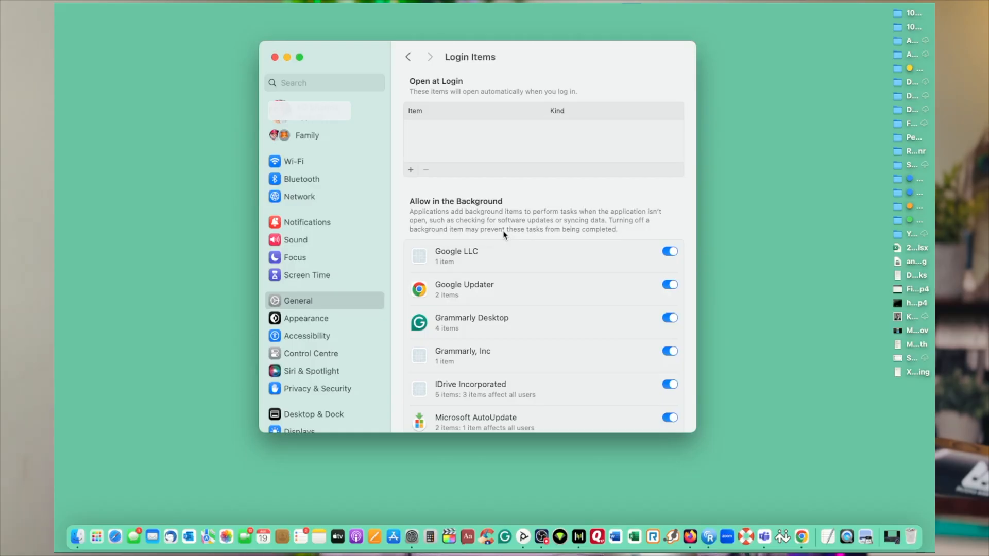
- Switch off the Allow in the Background toggle for Google LLC
scroll(down, 3)
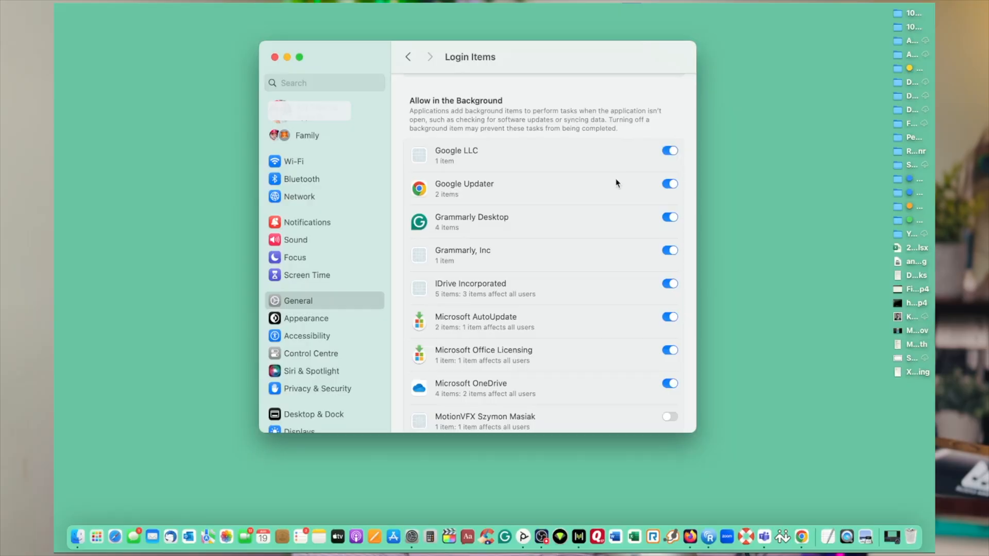
mouse_move(669, 152)
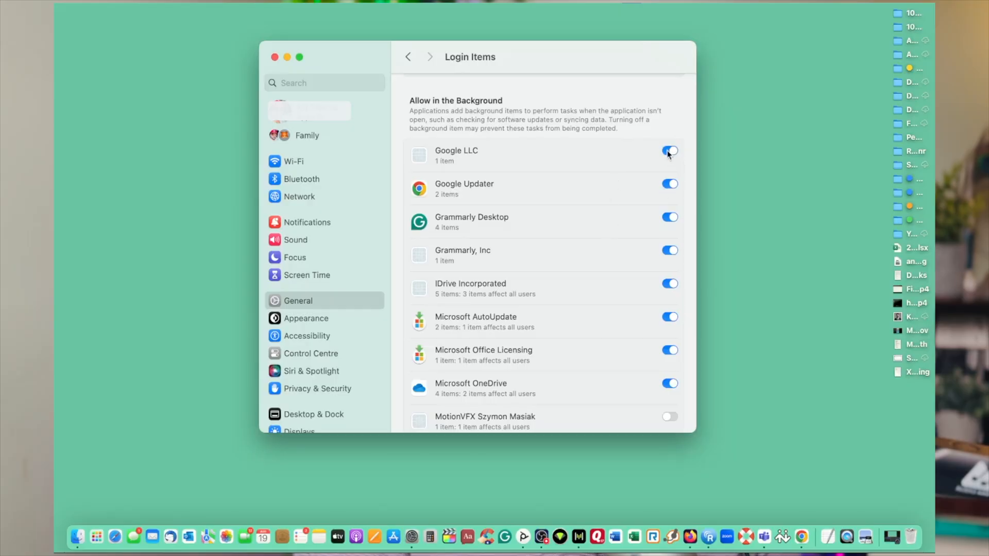
click(669, 150)
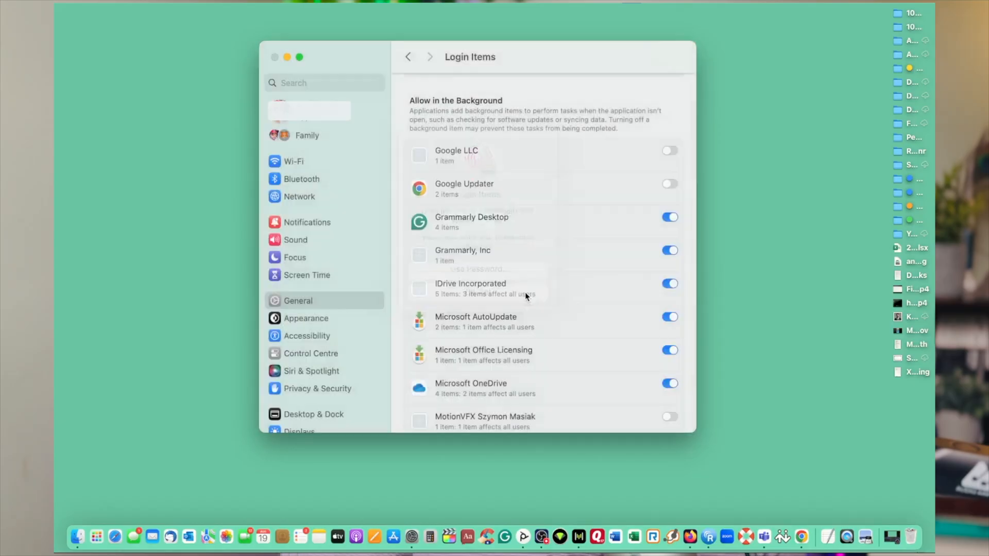
scroll(down, 3)
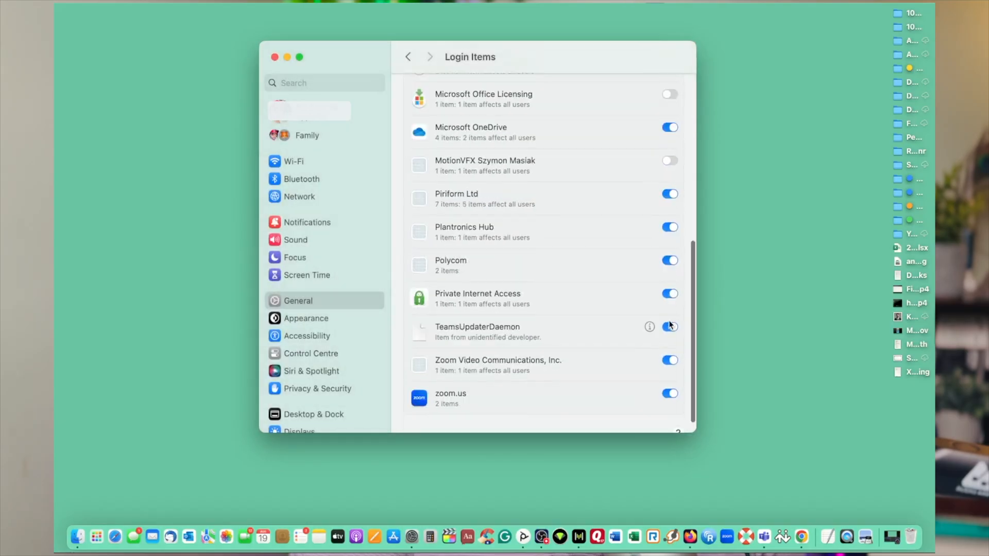